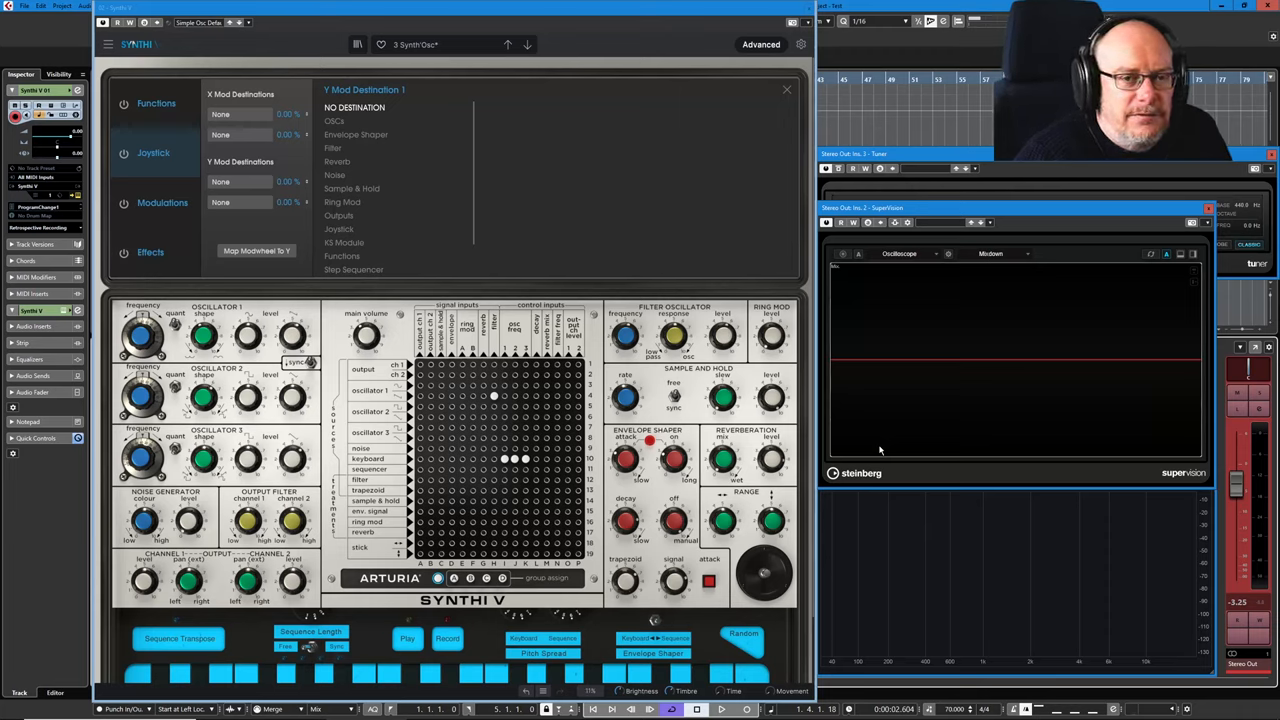
mouse_move(516, 284)
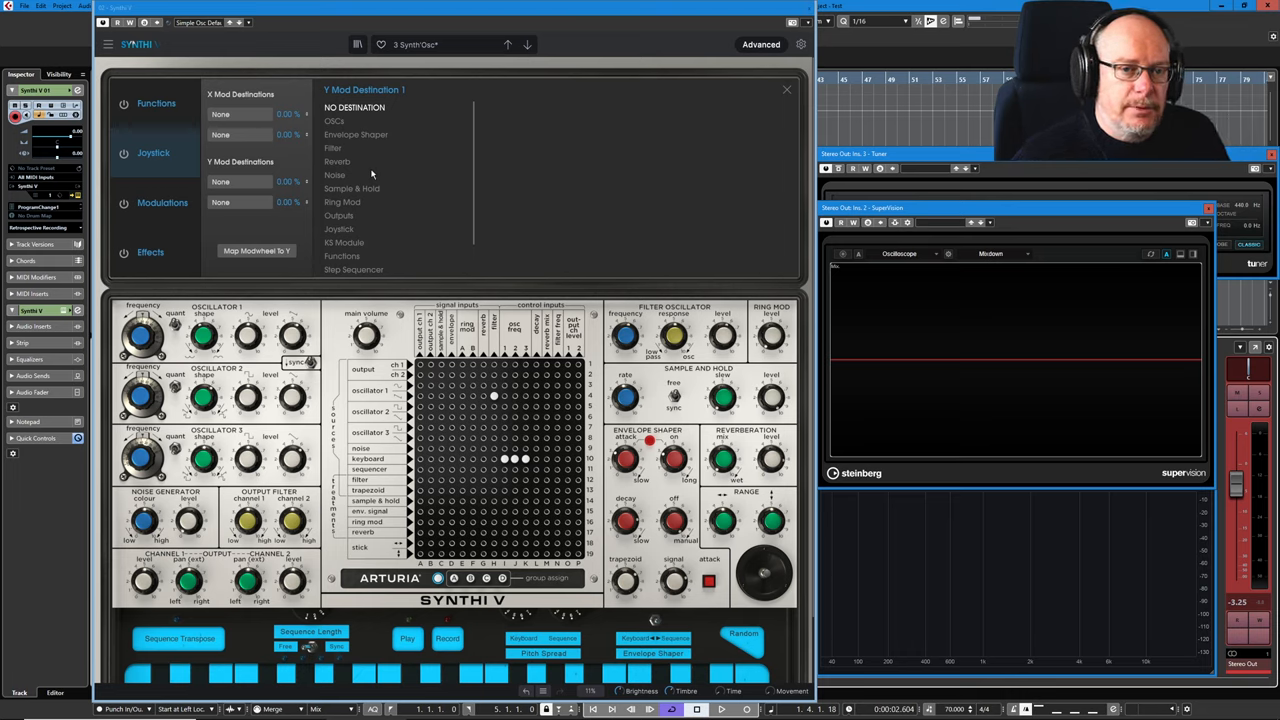
mouse_move(434, 148)
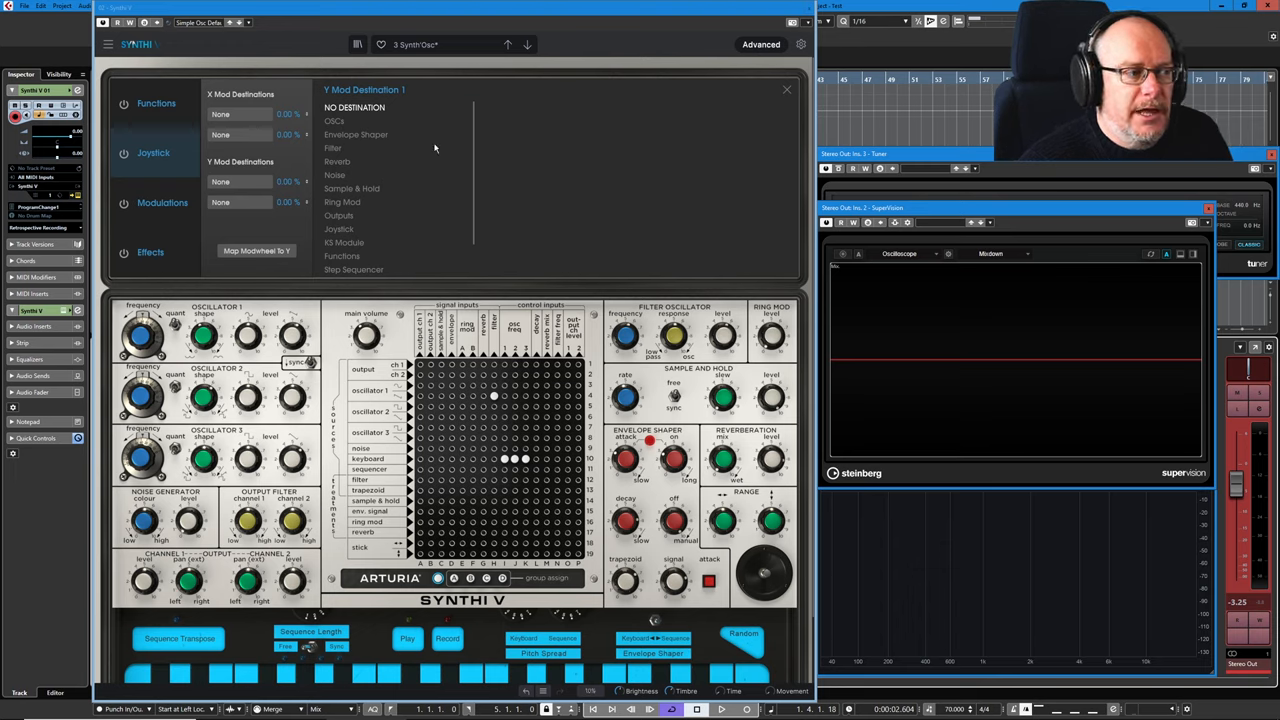
mouse_move(312, 424)
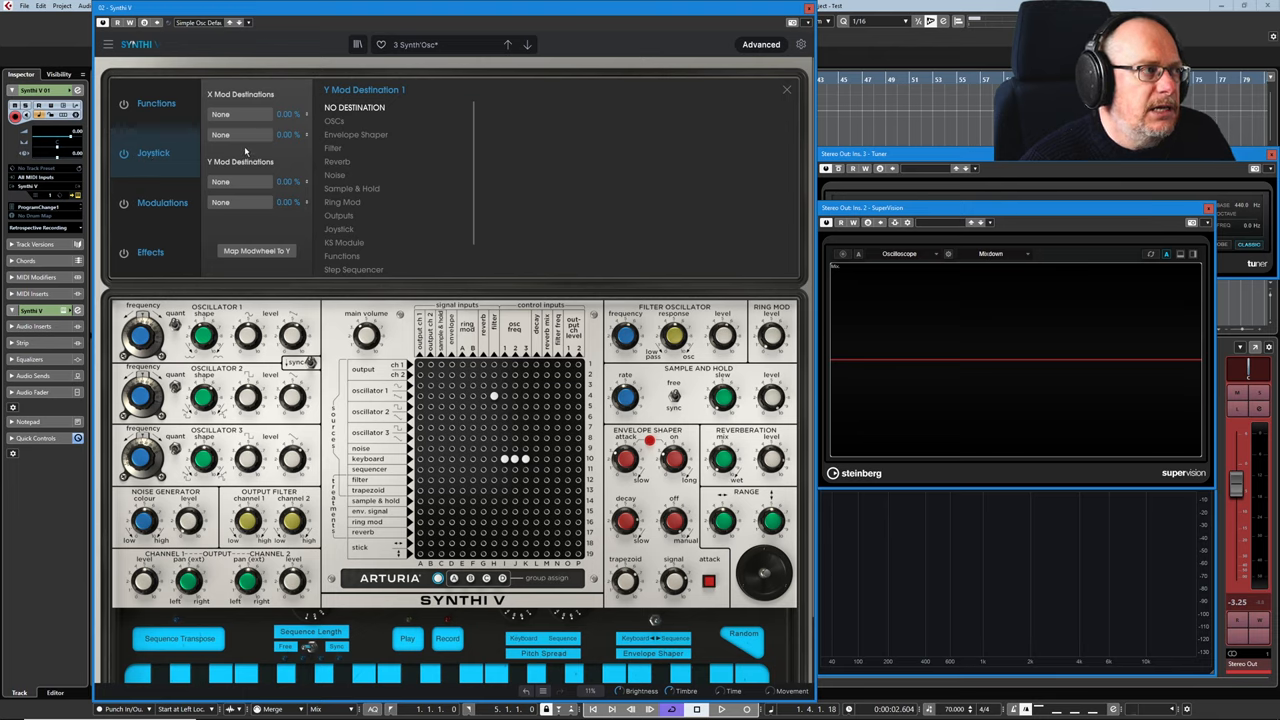
mouse_move(244, 96)
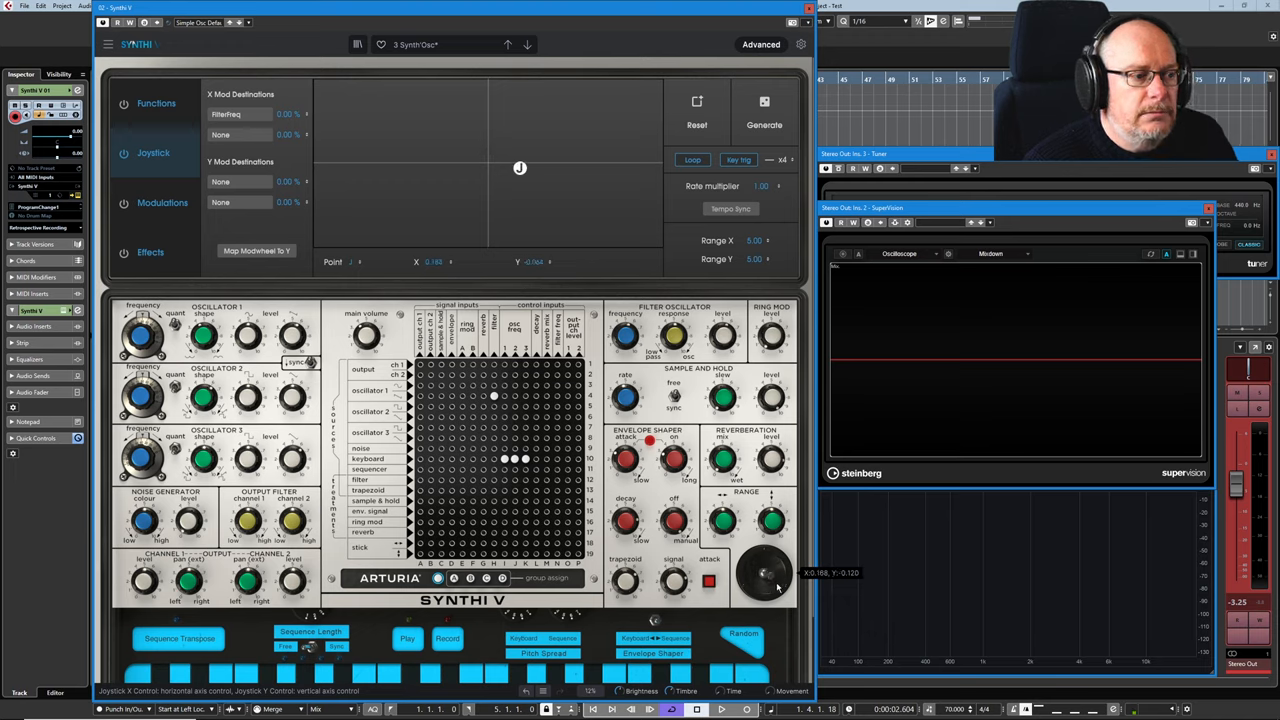
left_click_drag(520, 168, 412, 168)
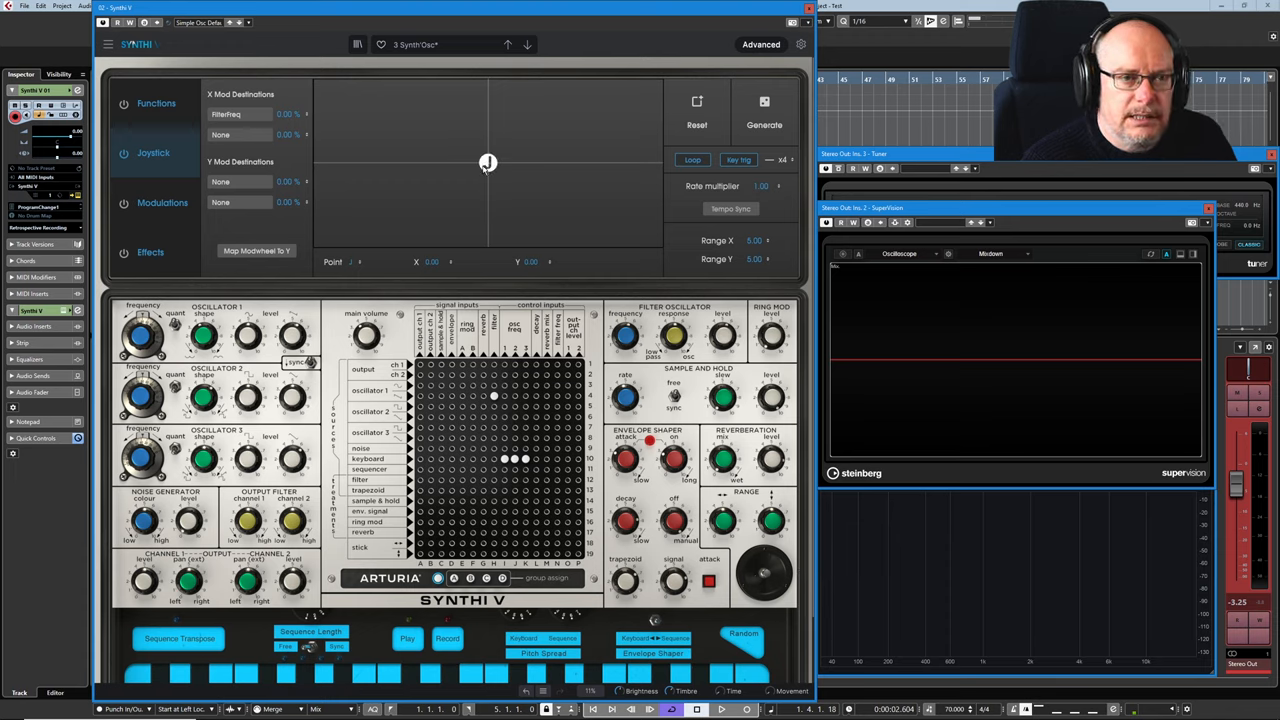
mouse_move(544, 158)
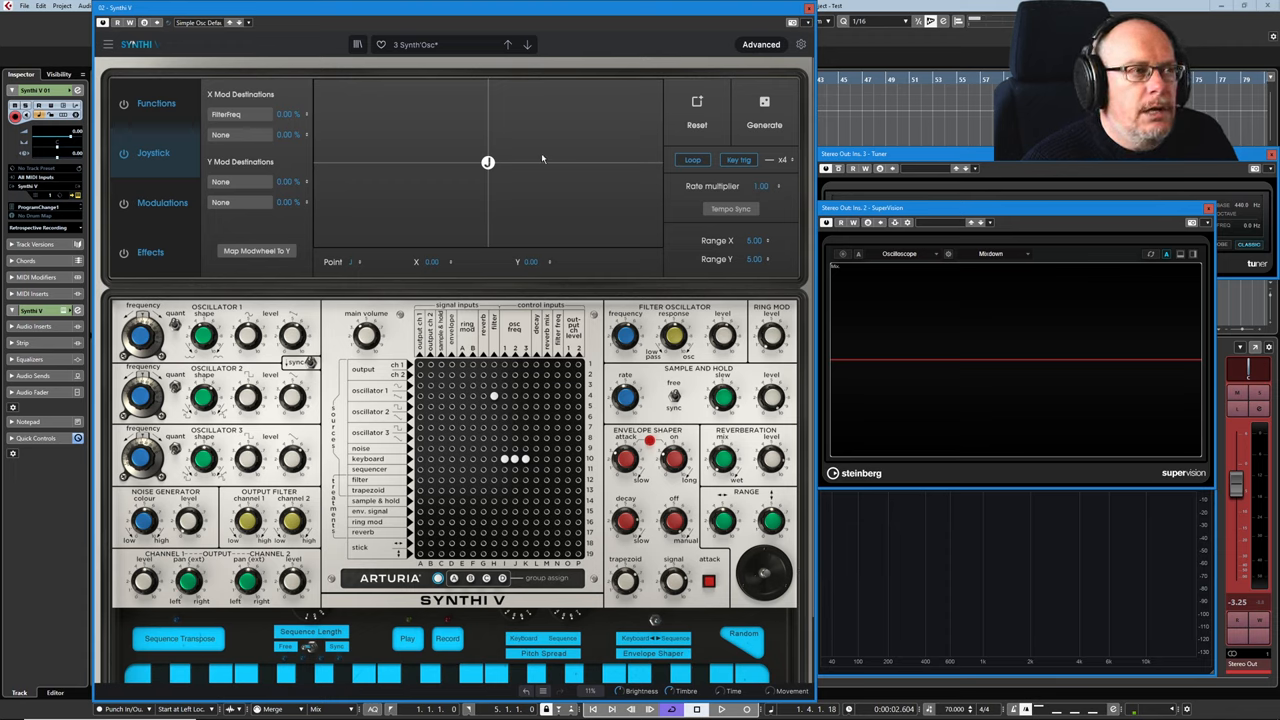
mouse_move(508, 128)
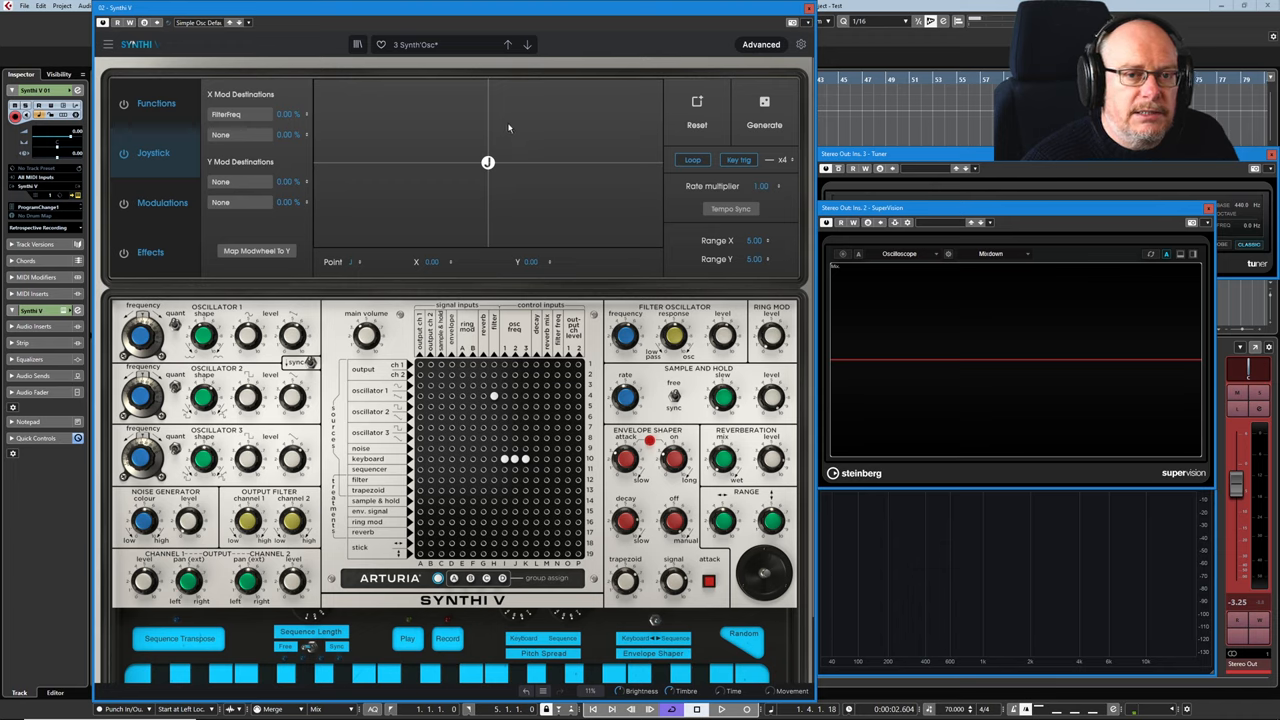
mouse_move(612, 156)
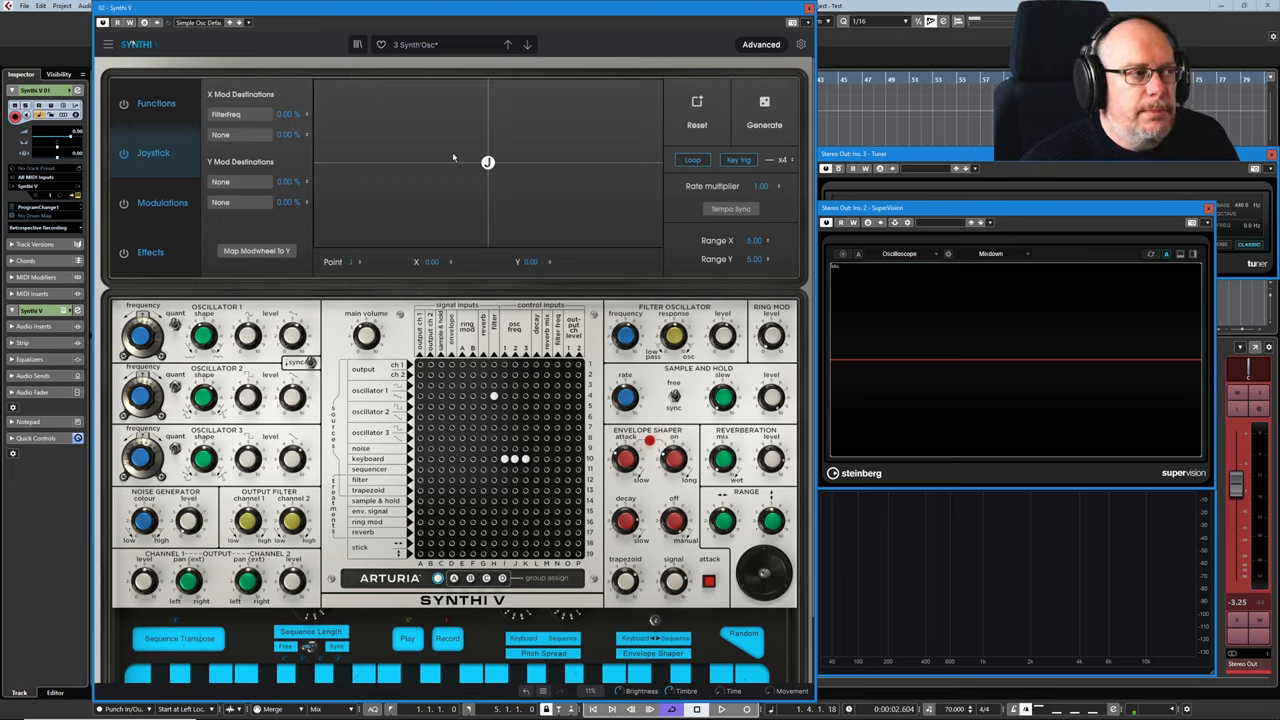
mouse_move(522, 152)
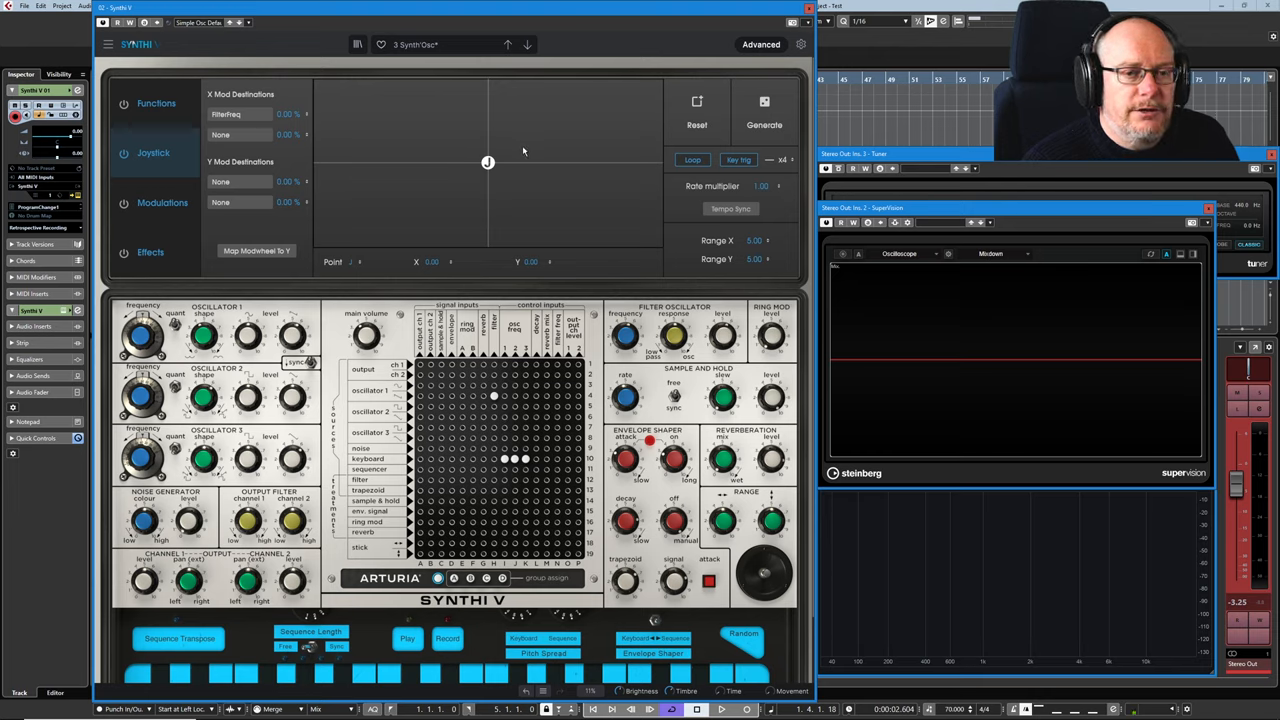
- Add a joystick path point up and right of centre, joined to the centre
left_click_drag(488, 162, 556, 114)
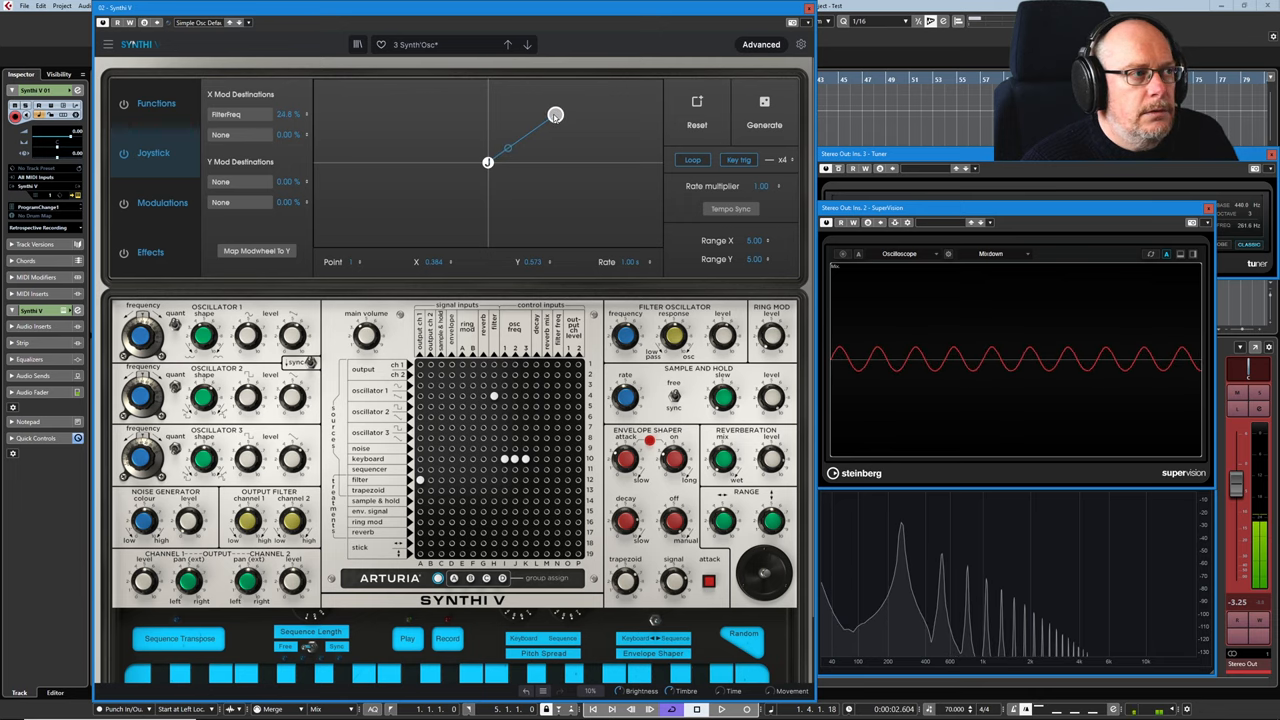
- Move the point to the upper left, then add points at the lower left and lower right
left_click_drag(556, 114, 418, 118)
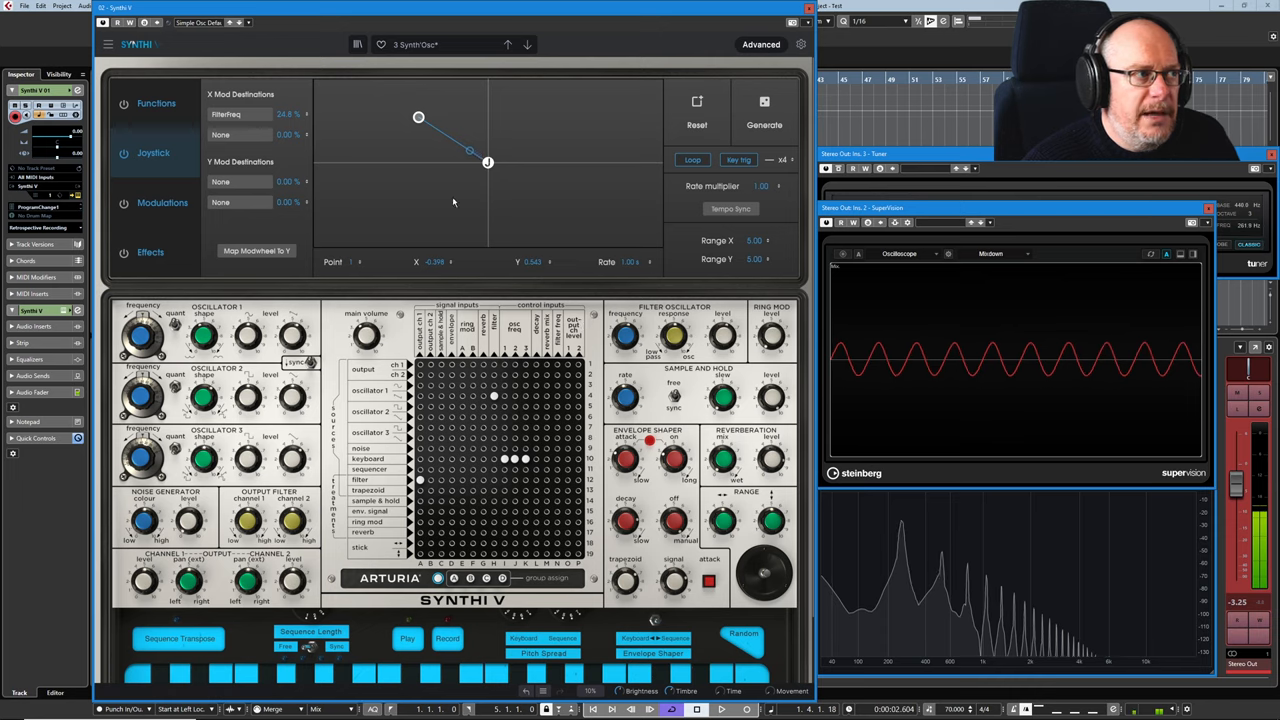
left_click_drag(470, 150, 380, 204)
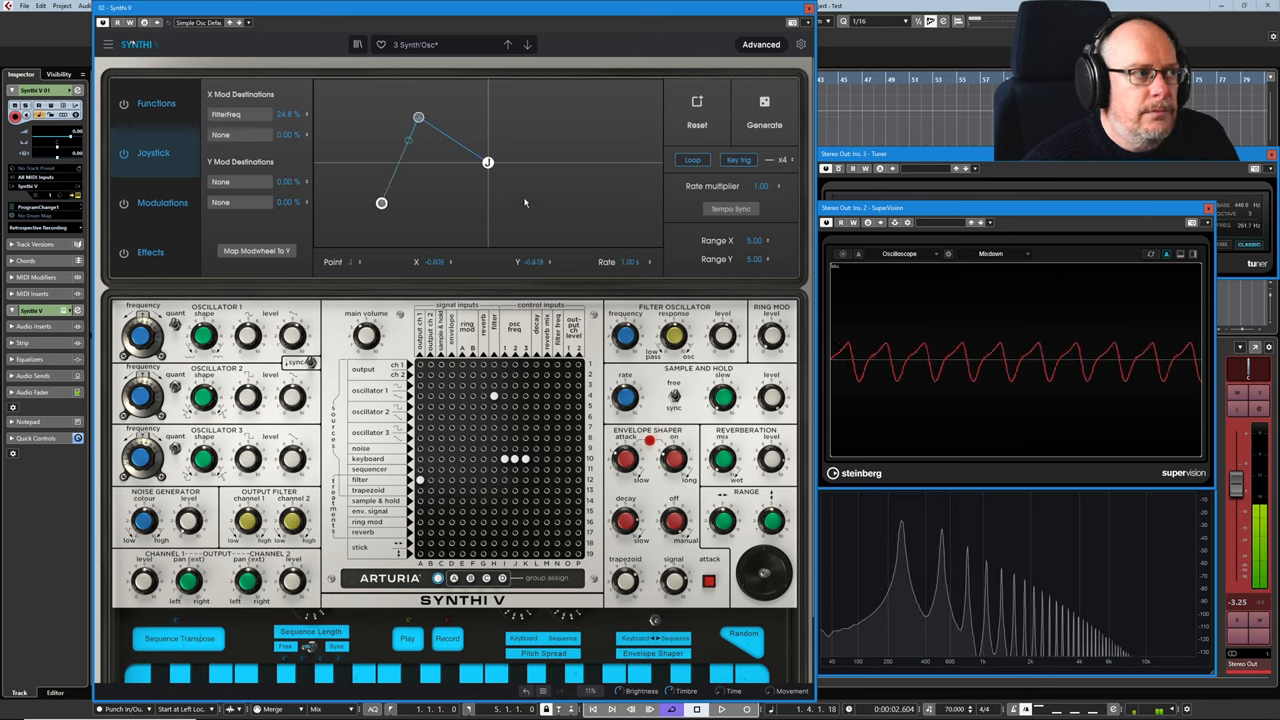
left_click_drag(488, 162, 572, 206)
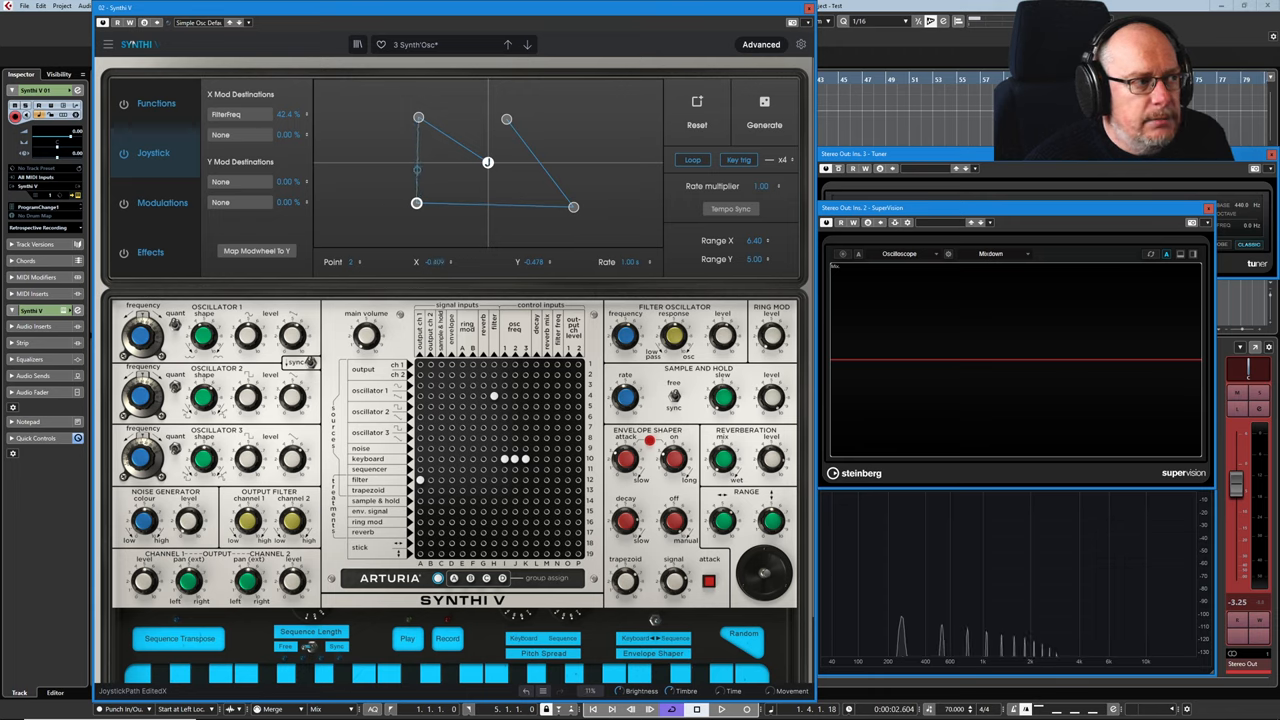
- Reshape the path's right side so a point sits just below centre
left_click_drag(416, 204, 382, 204)
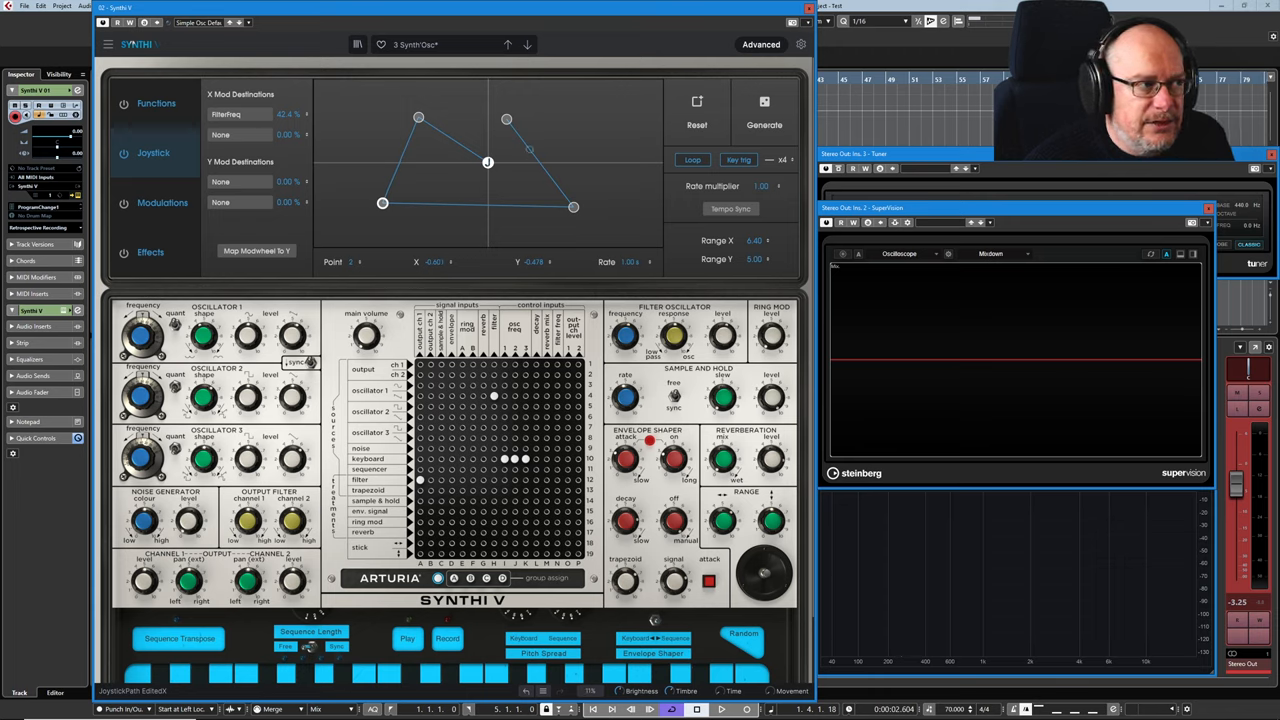
left_click_drag(382, 204, 400, 204)
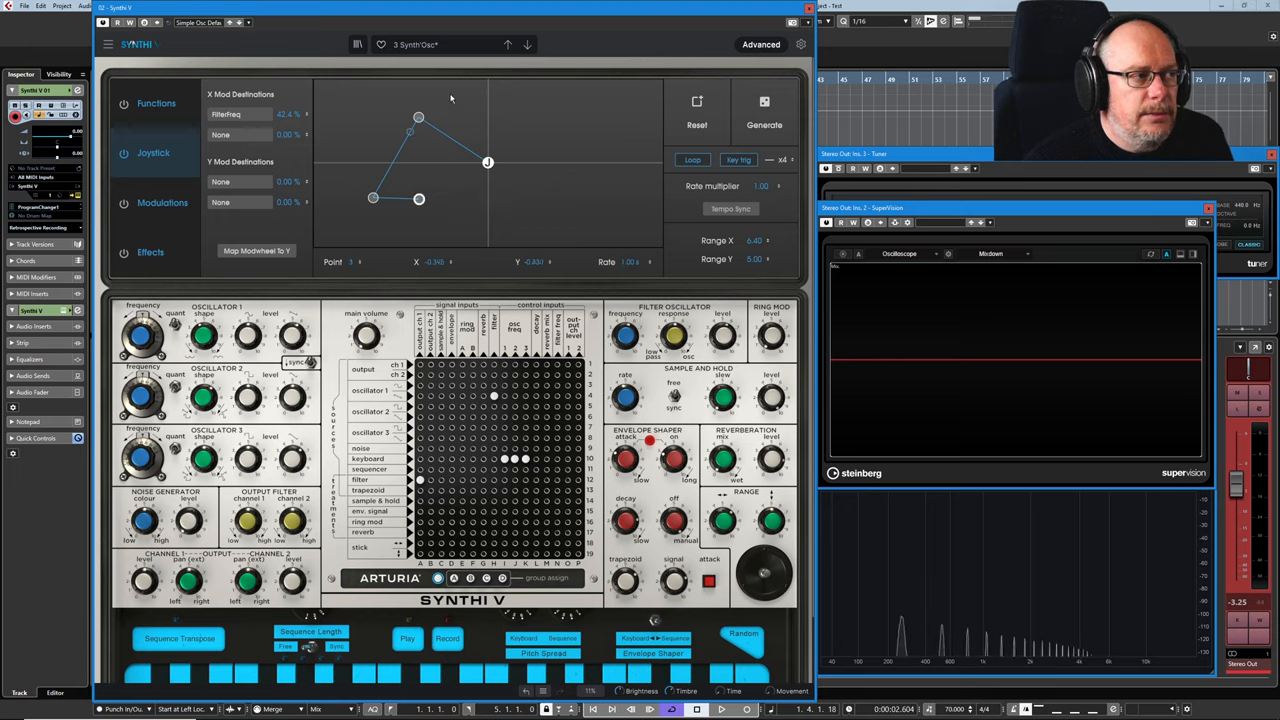
- Remove the point below centre and settle the path's lower-right point
left_click_drag(418, 200, 440, 192)
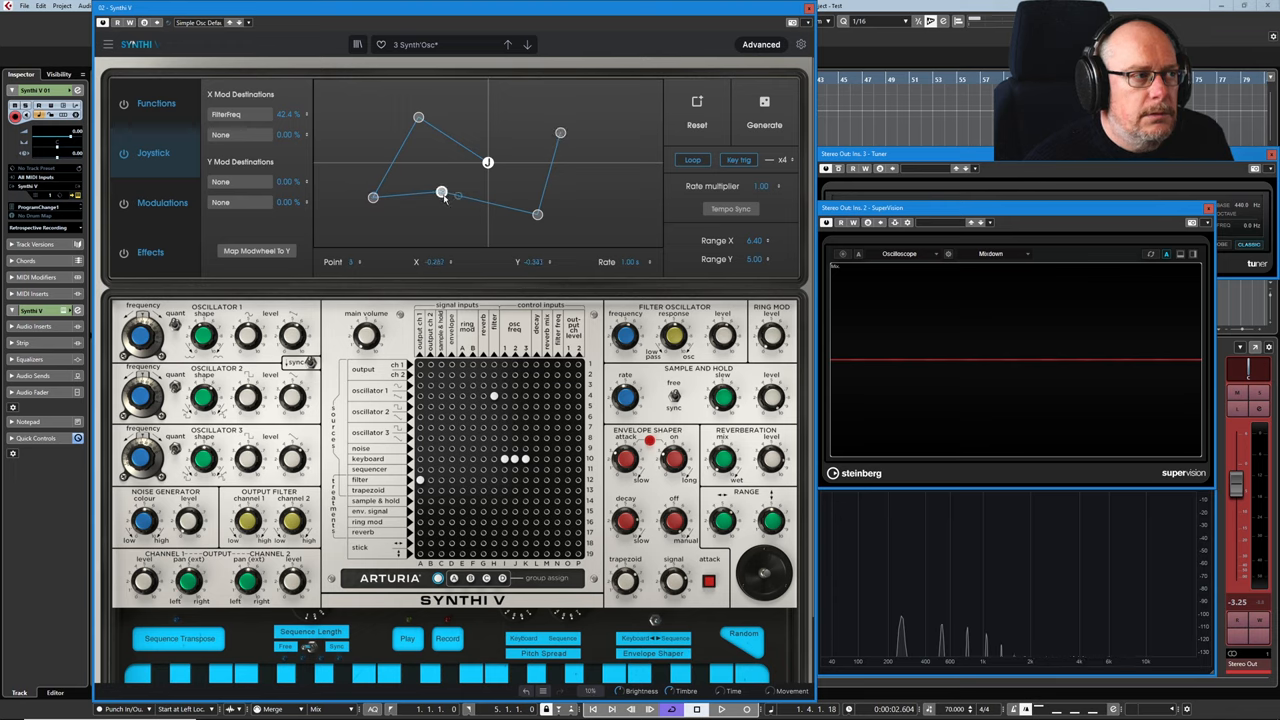
left_click_drag(442, 192, 452, 200)
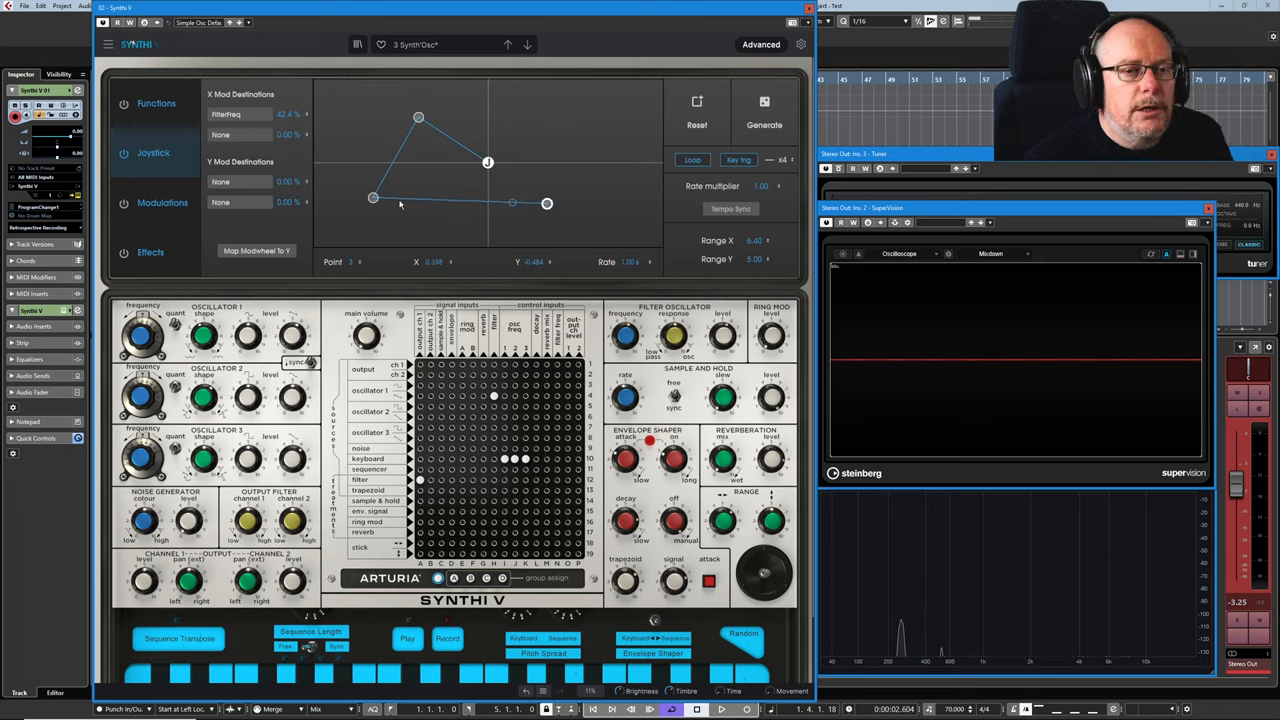
left_click_drag(372, 198, 374, 184)
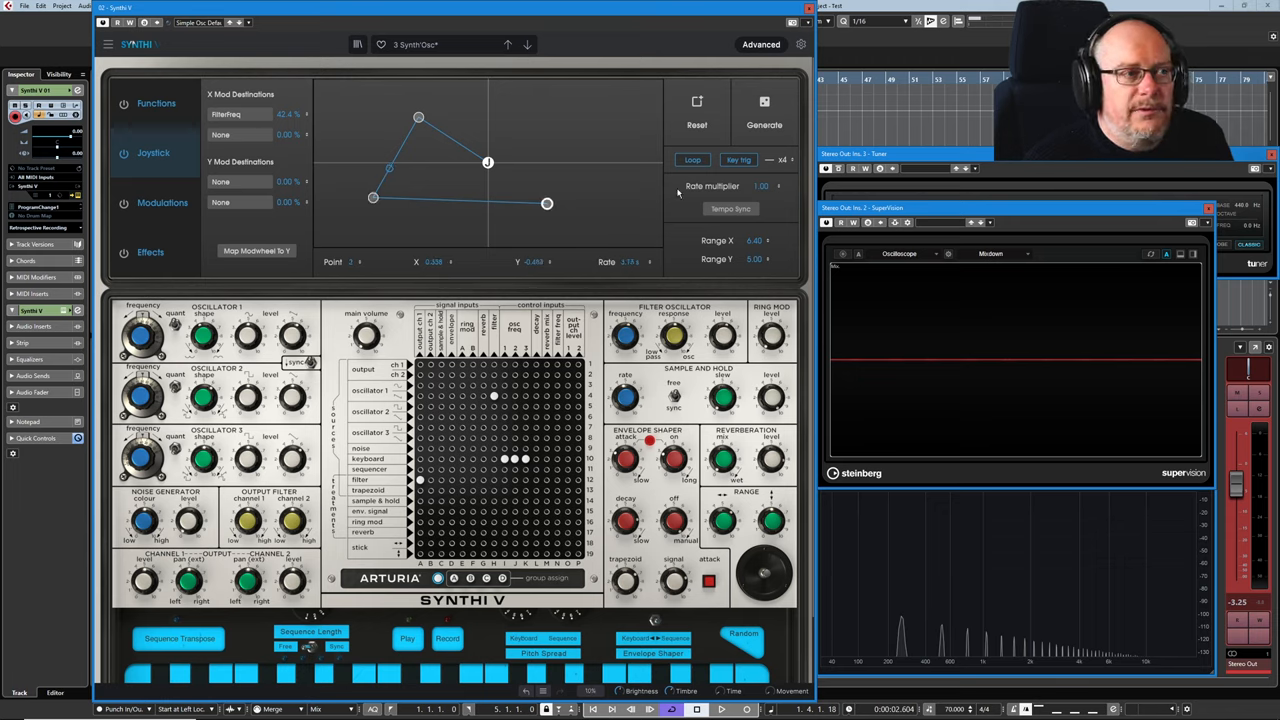
mouse_move(764, 108)
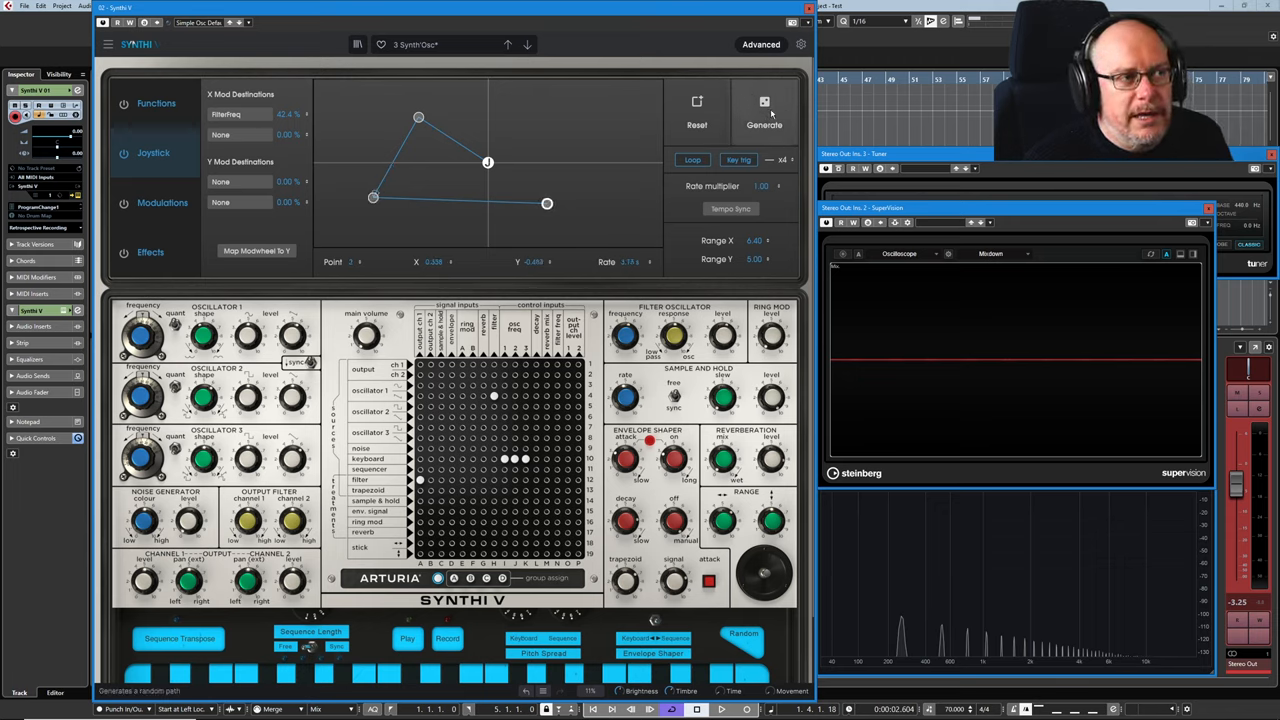
- Generate a random joystick path, change its Rate, then reset the path to default
left_click(764, 100)
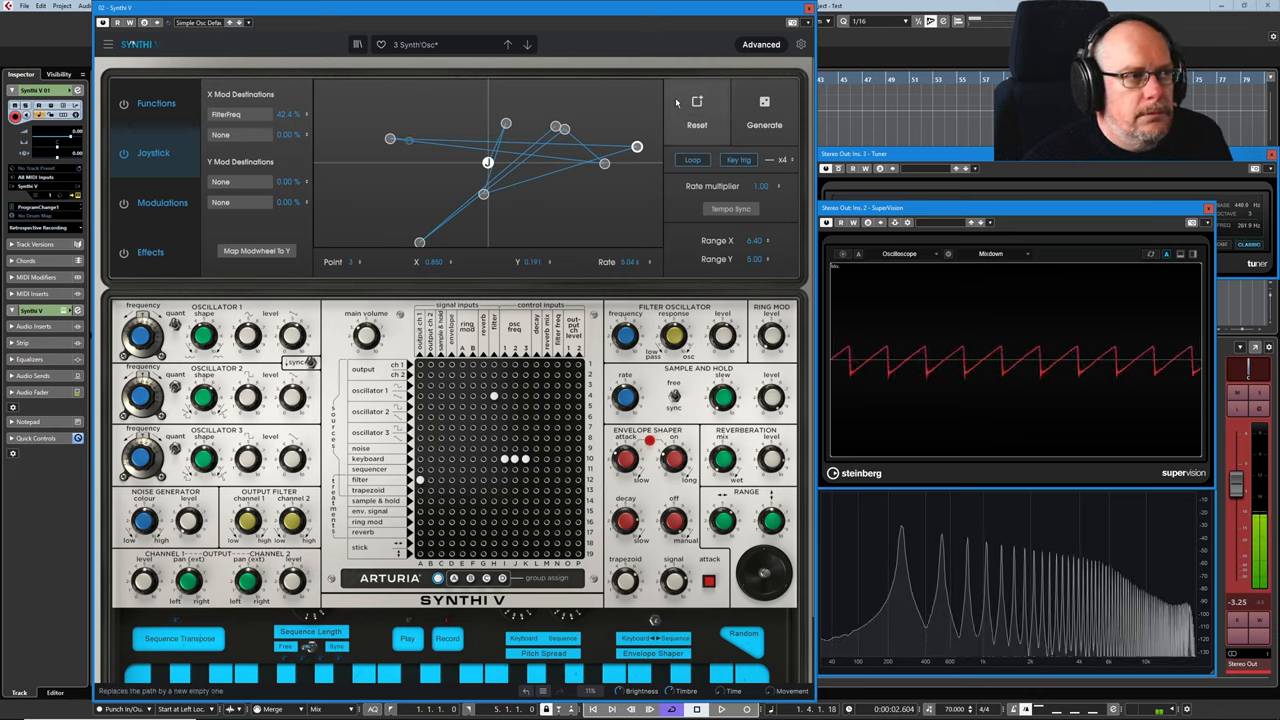
left_click(764, 108)
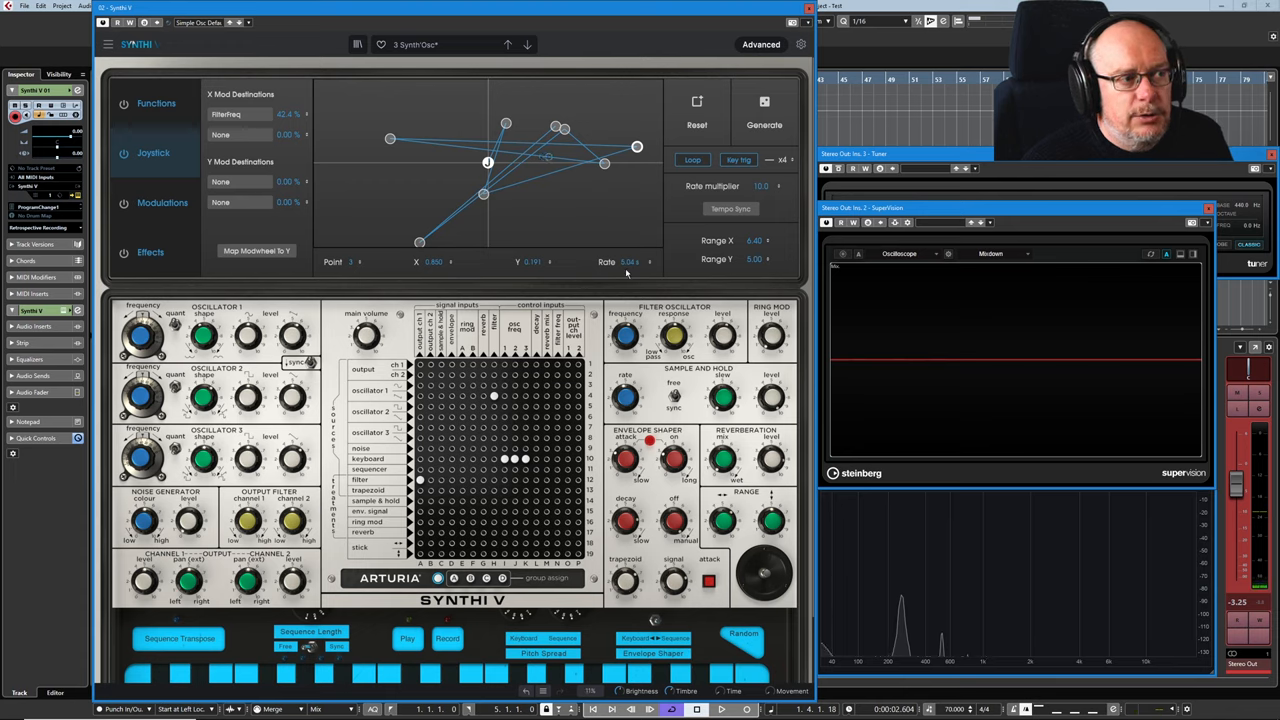
mouse_move(340, 116)
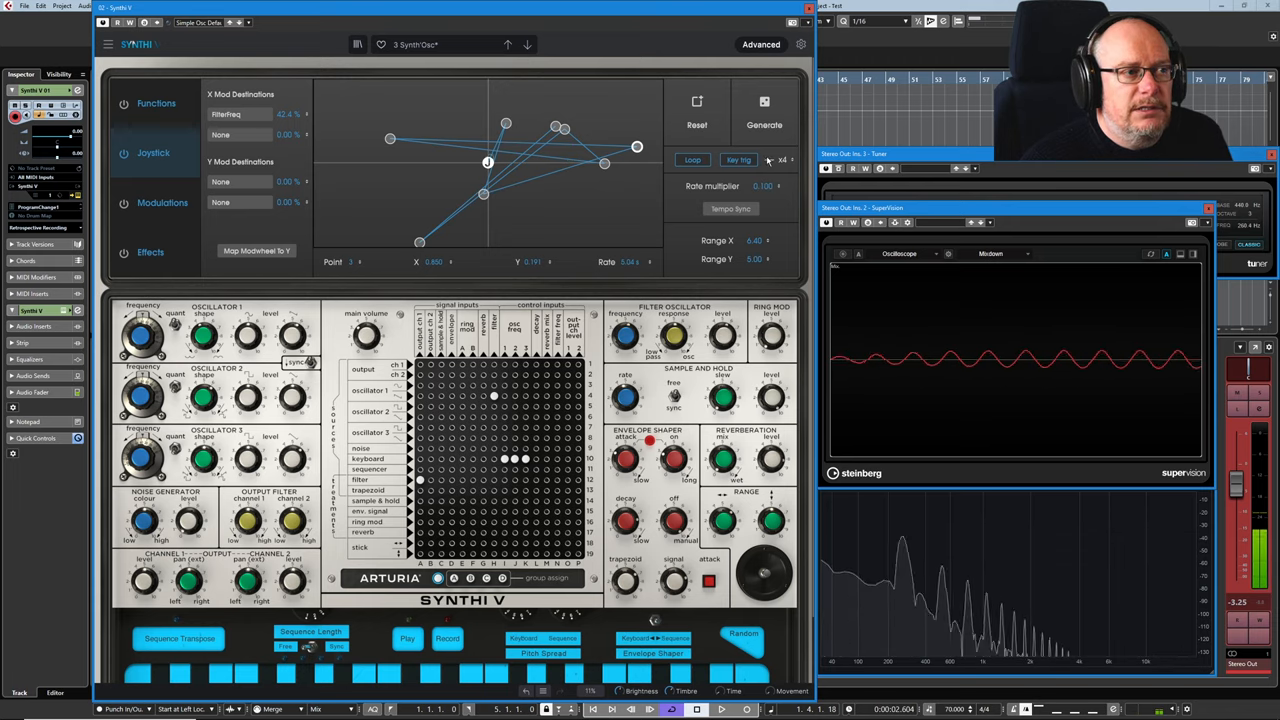
left_click(730, 208)
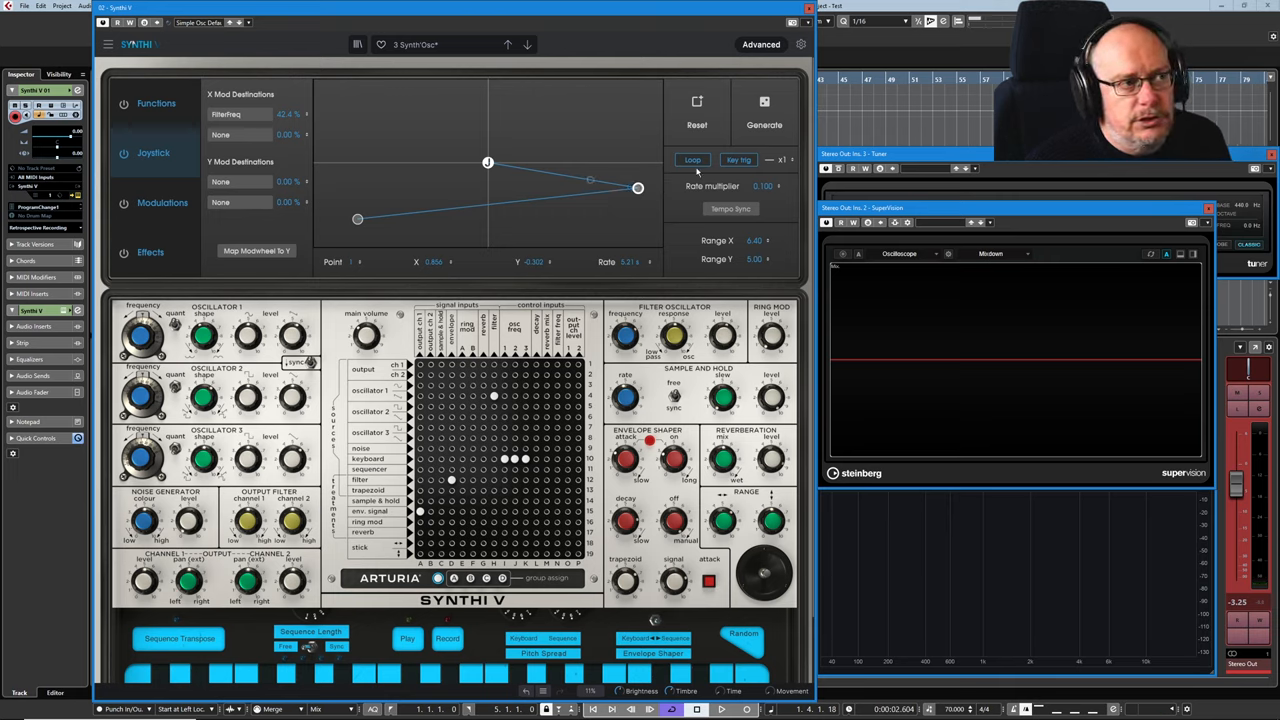
left_click_drag(590, 180, 466, 206)
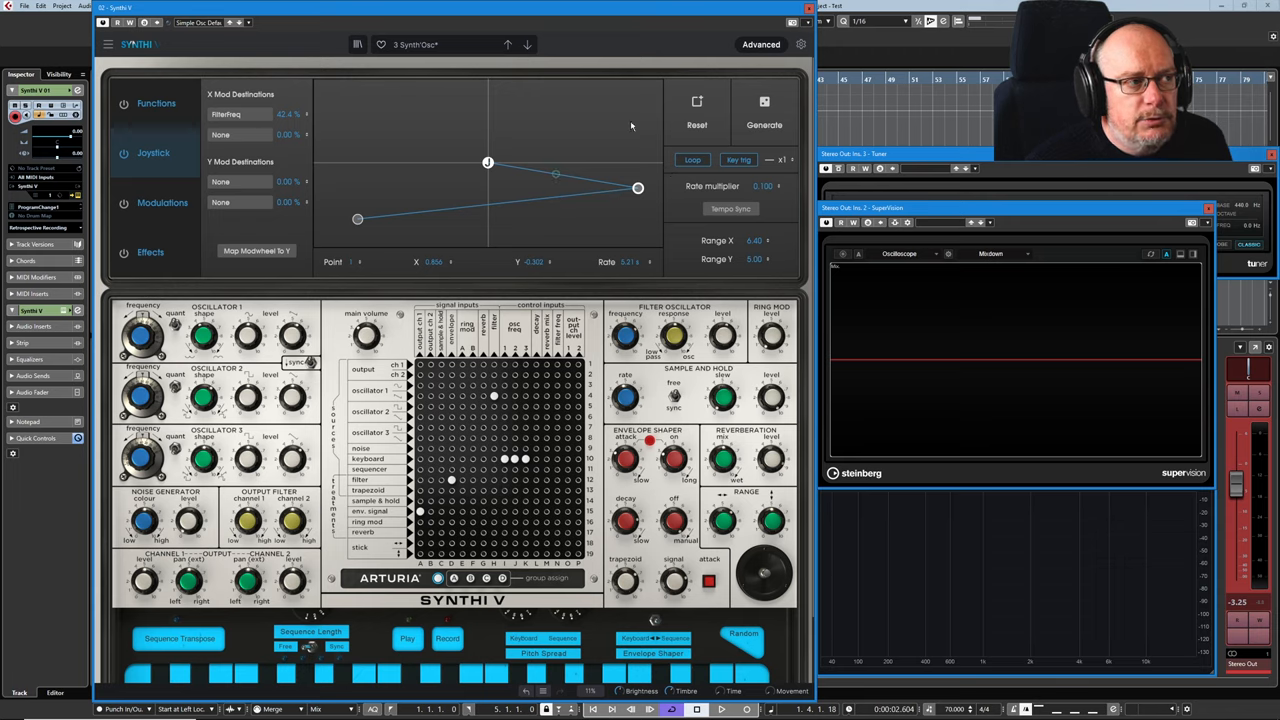
left_click_drag(556, 172, 600, 190)
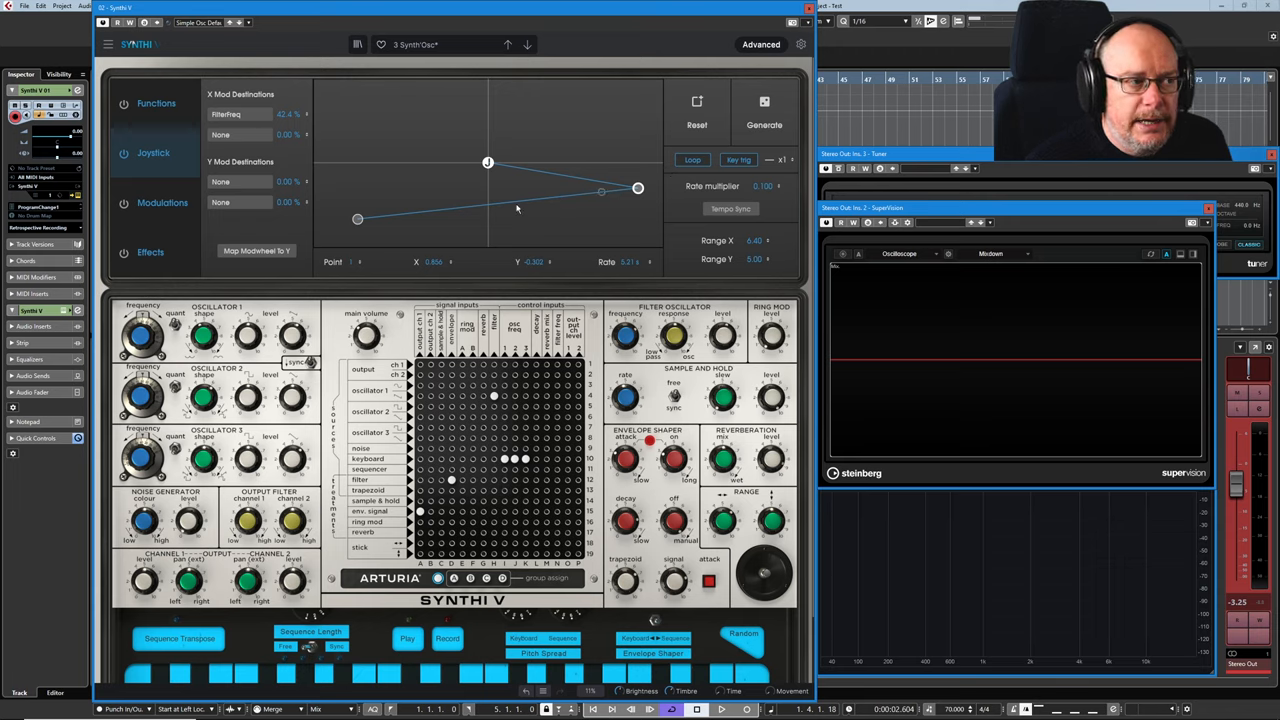
left_click(692, 160)
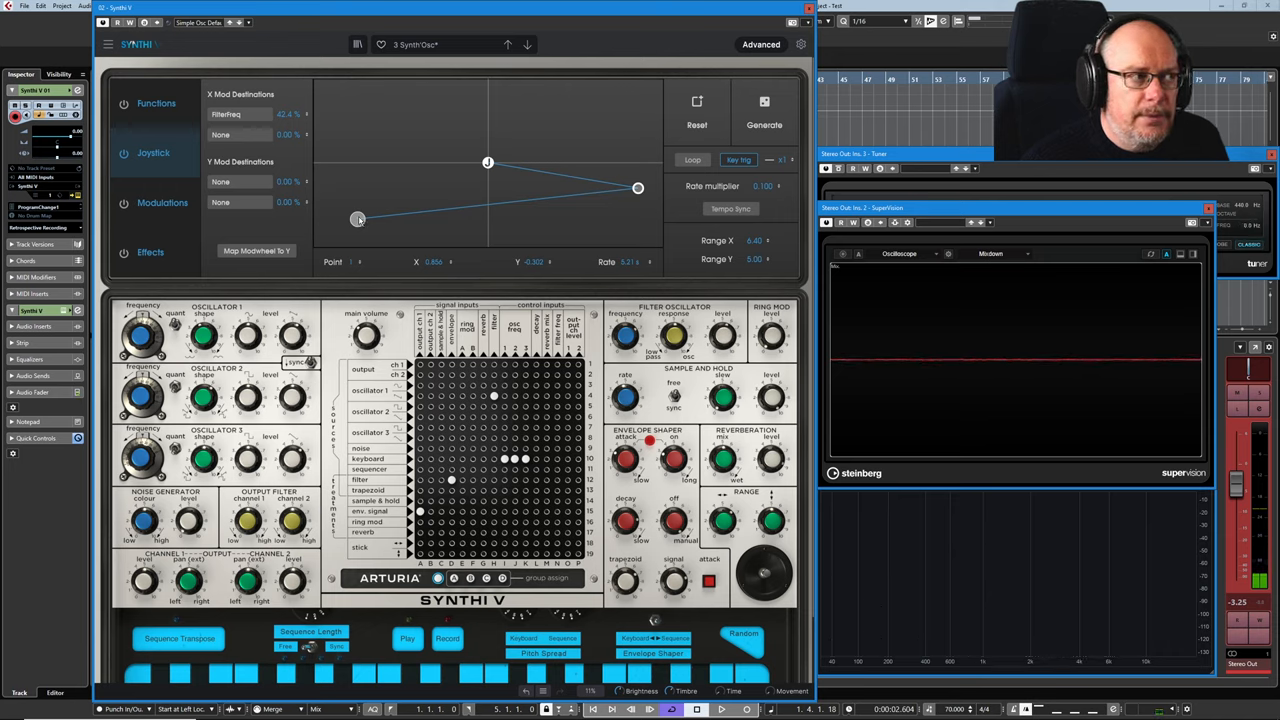
mouse_move(392, 234)
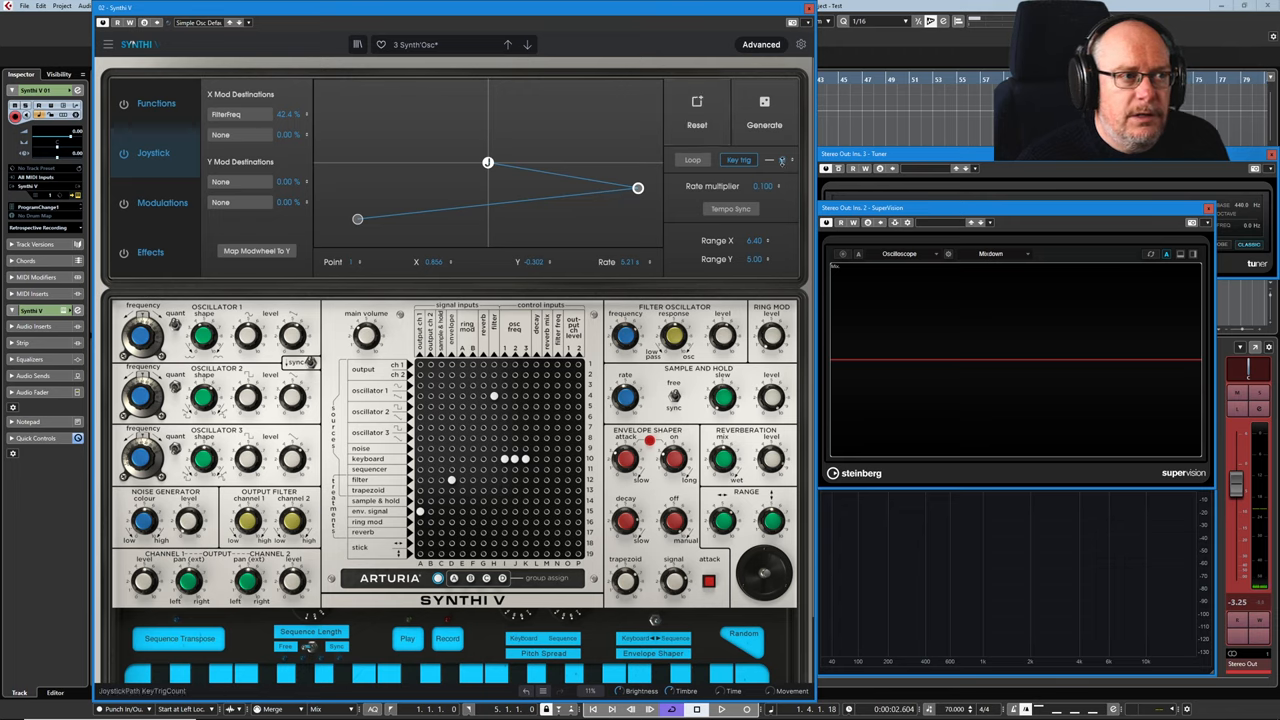
mouse_move(468, 124)
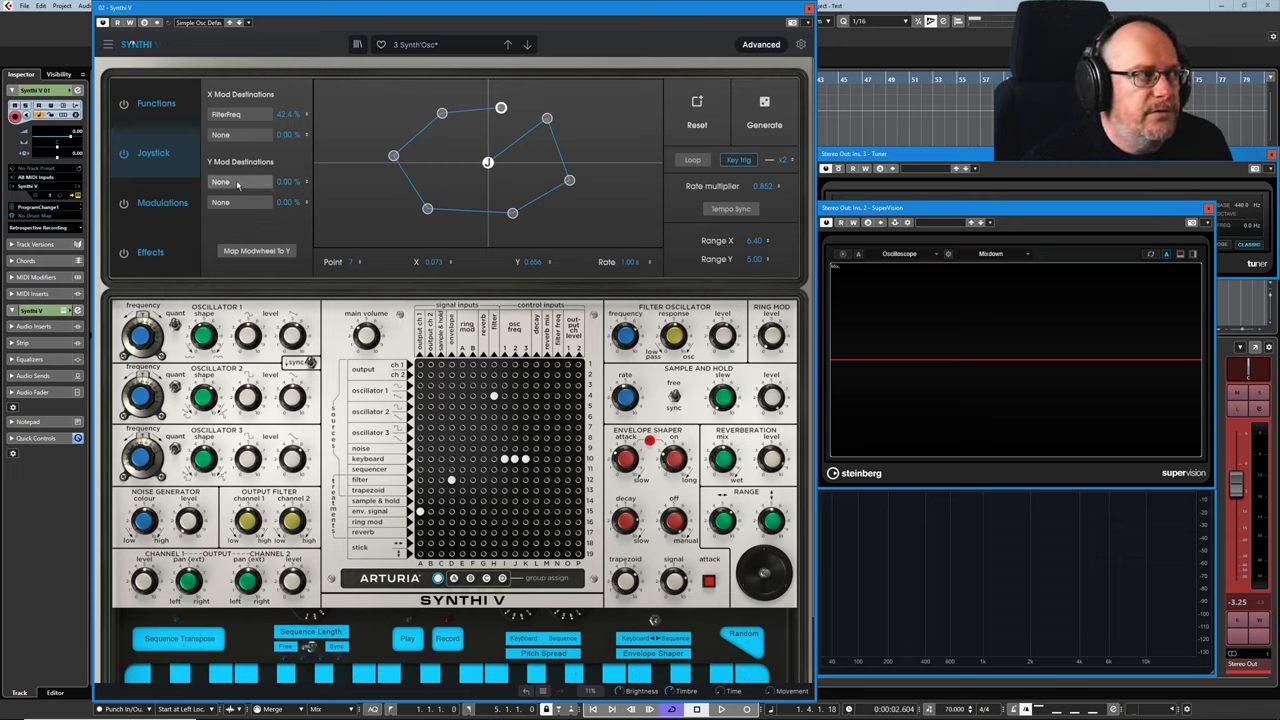
- Set Y Mod Destination 1 to Osc Freq, keeping X on filter frequency
left_click(236, 180)
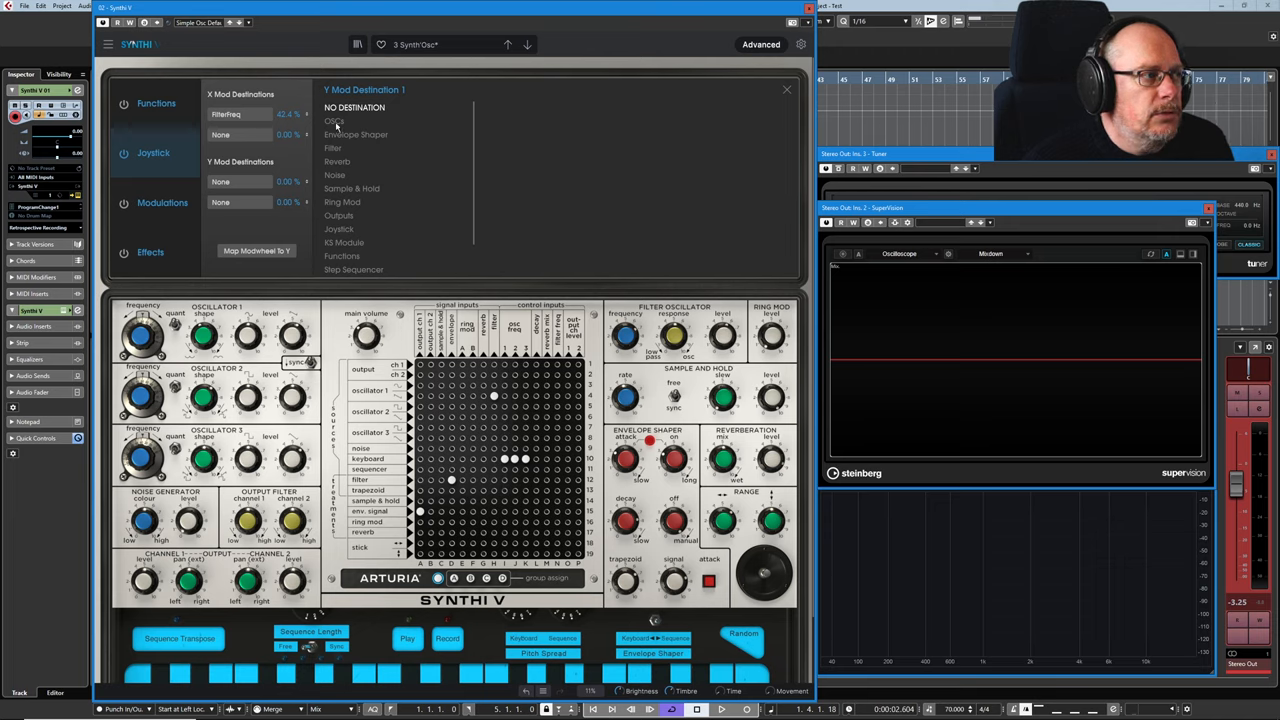
left_click(334, 122)
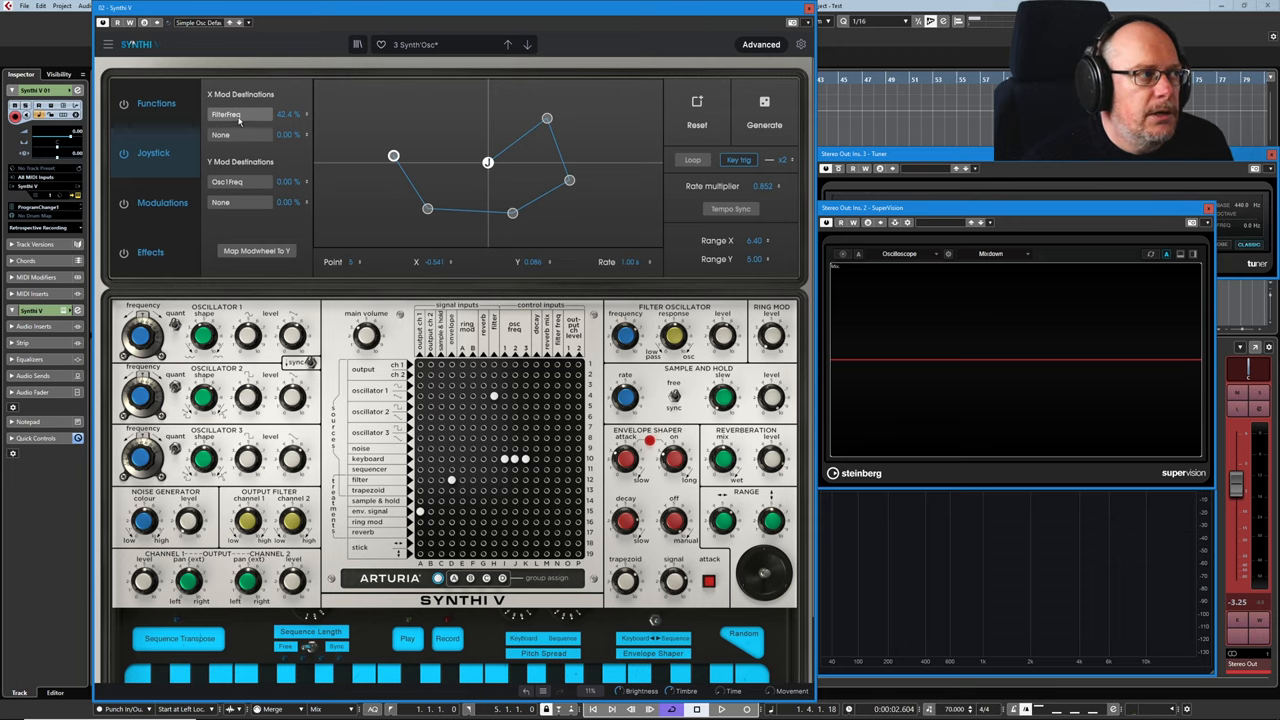
left_click(228, 114)
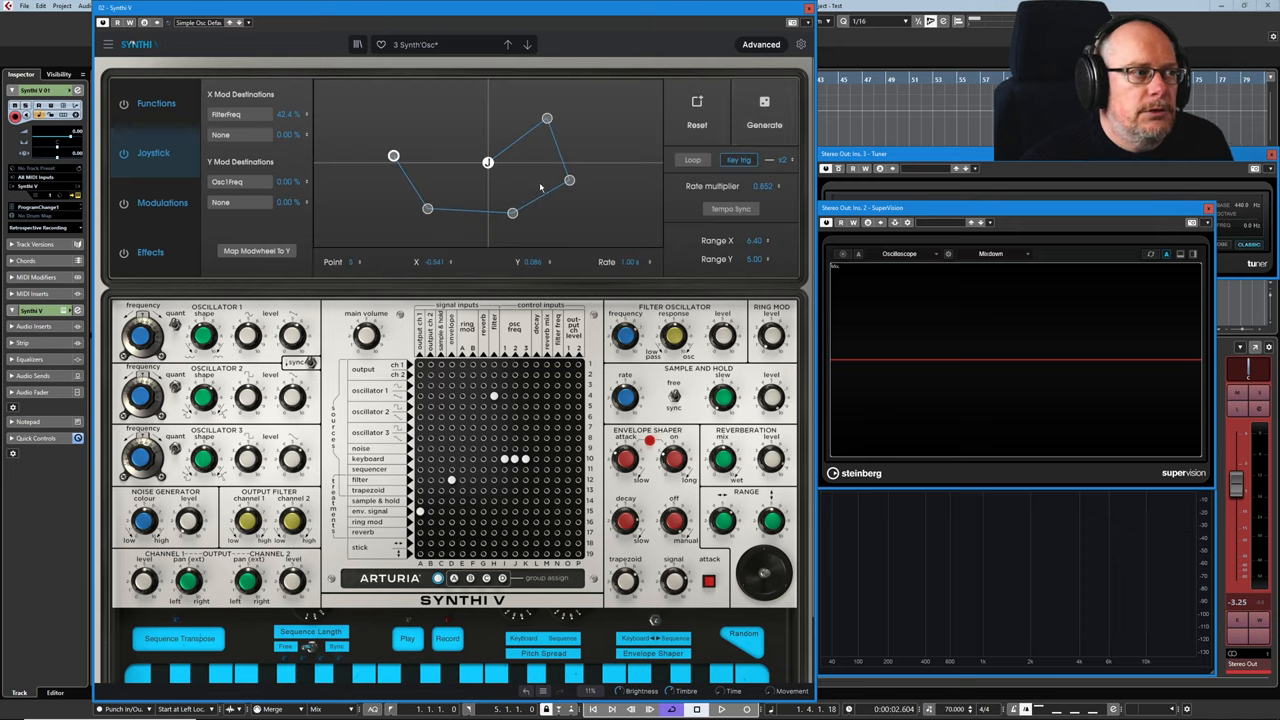
mouse_move(590, 210)
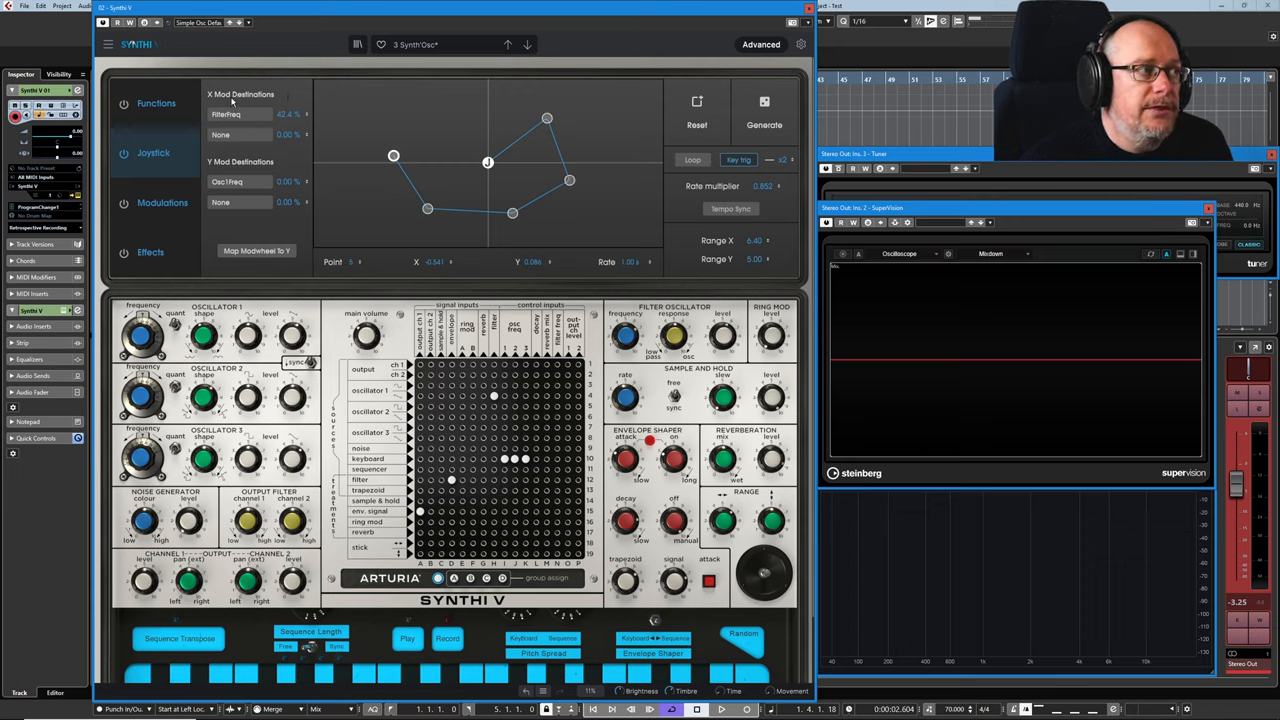
mouse_move(296, 148)
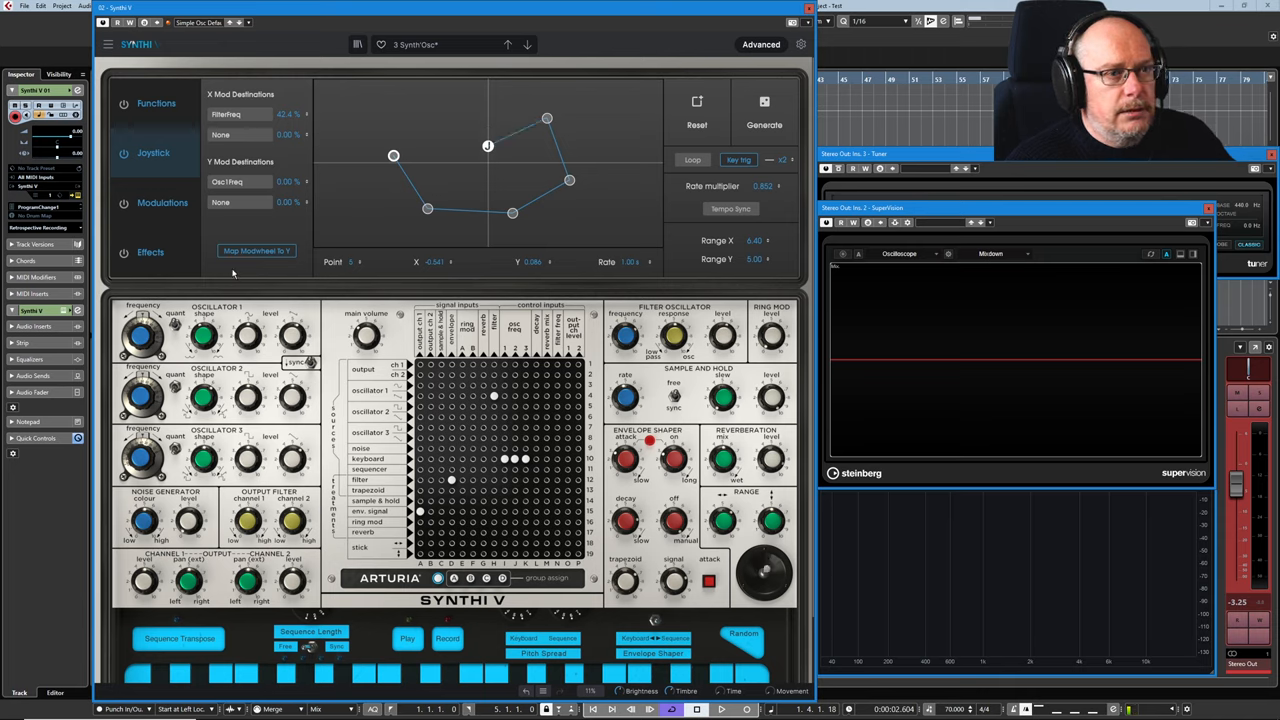
- Raise the Y Mod Destination 1 amount and toggle Loop playback of the path
left_click_drag(488, 146, 488, 224)
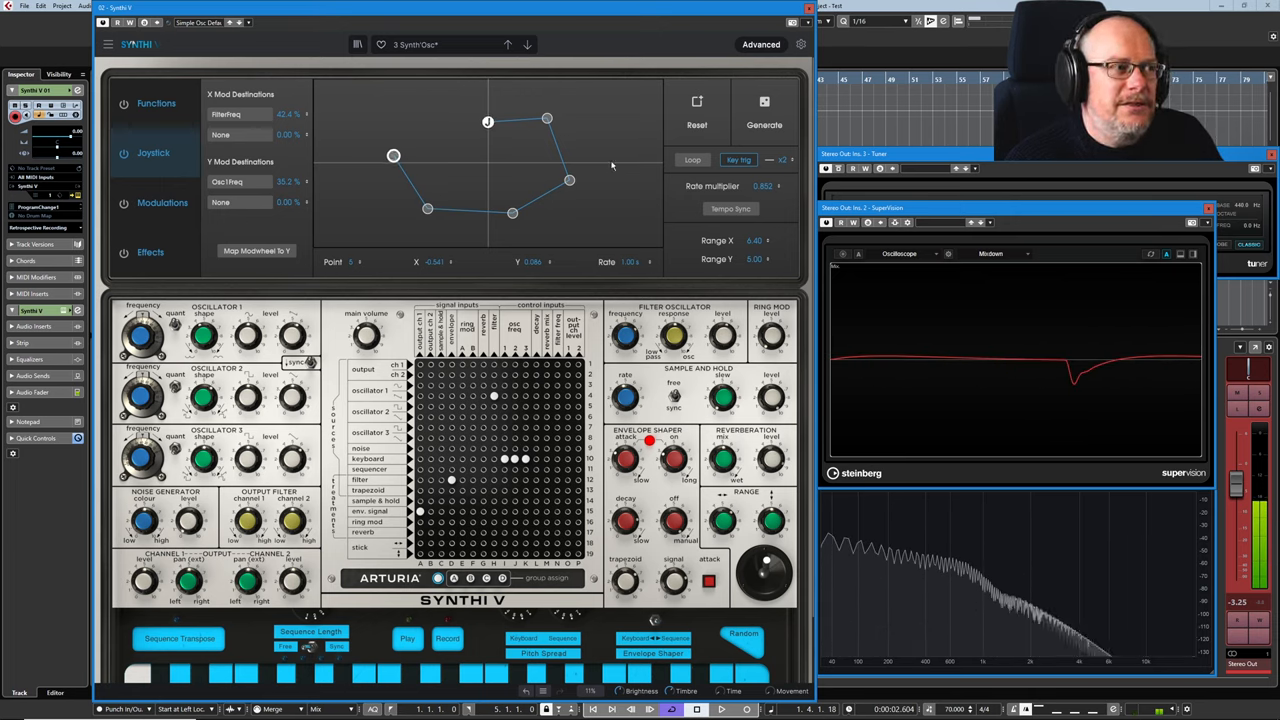
mouse_move(440, 170)
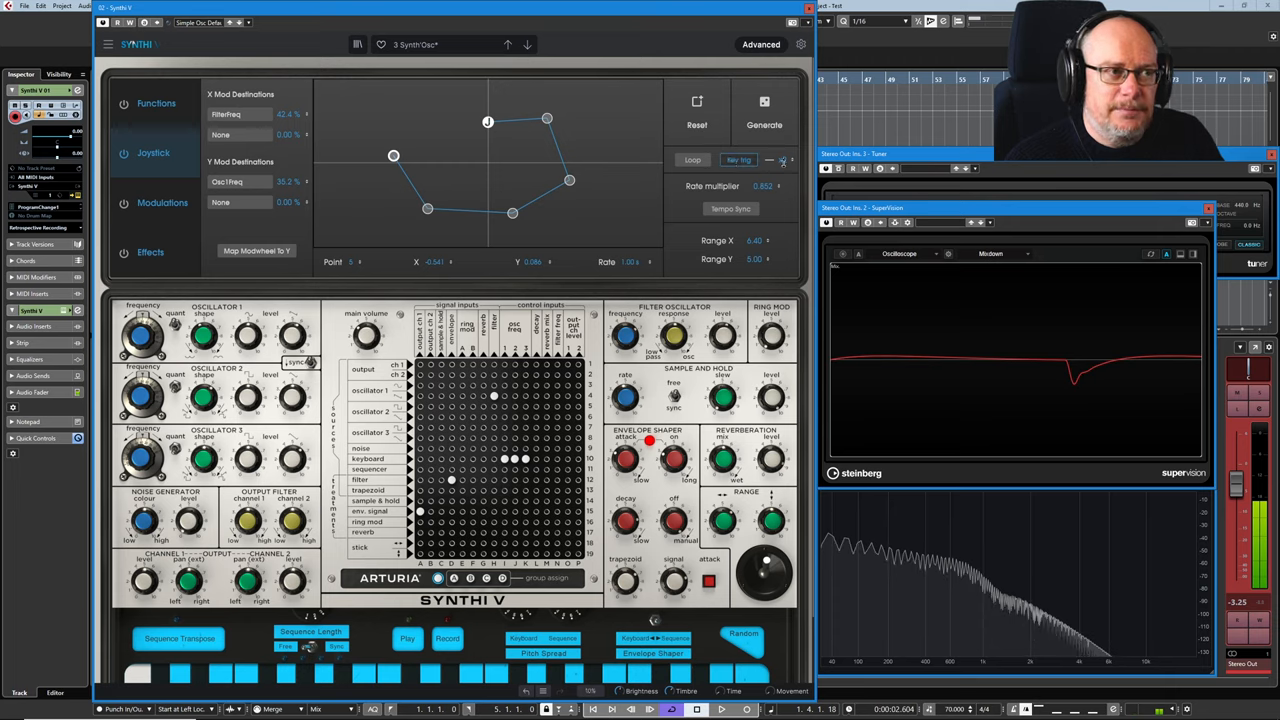
left_click(692, 160)
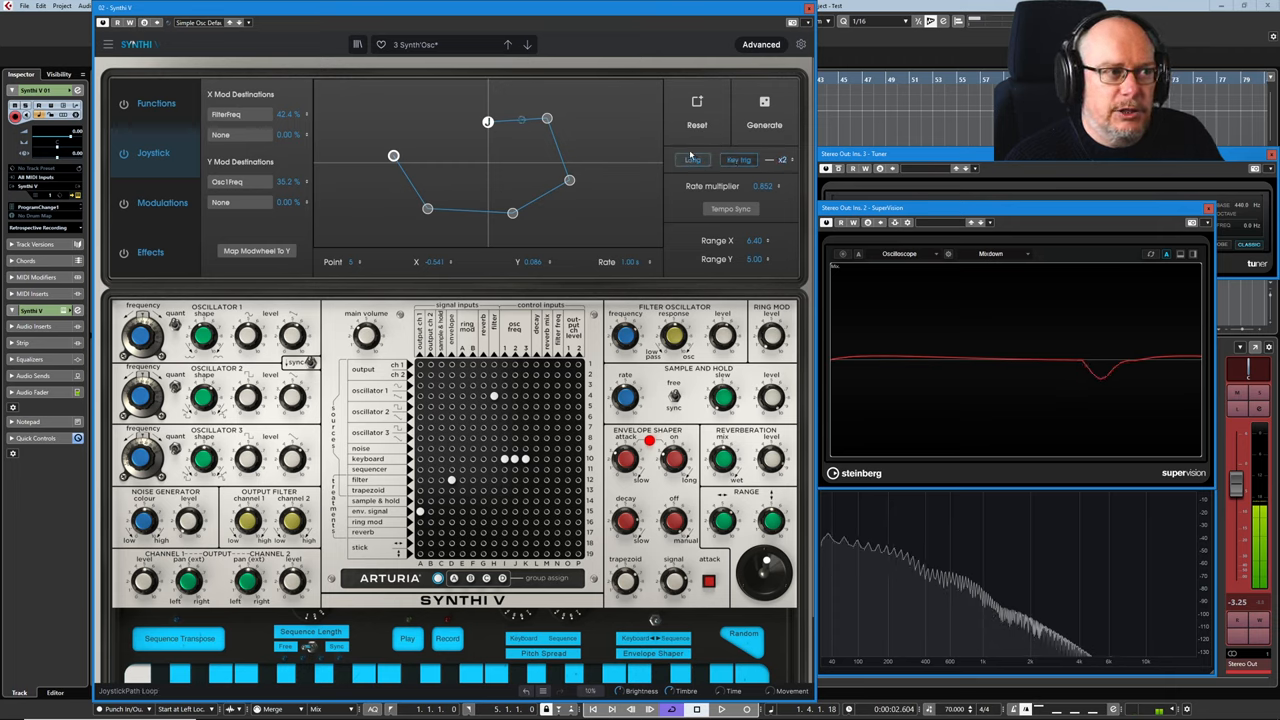
left_click(692, 160)
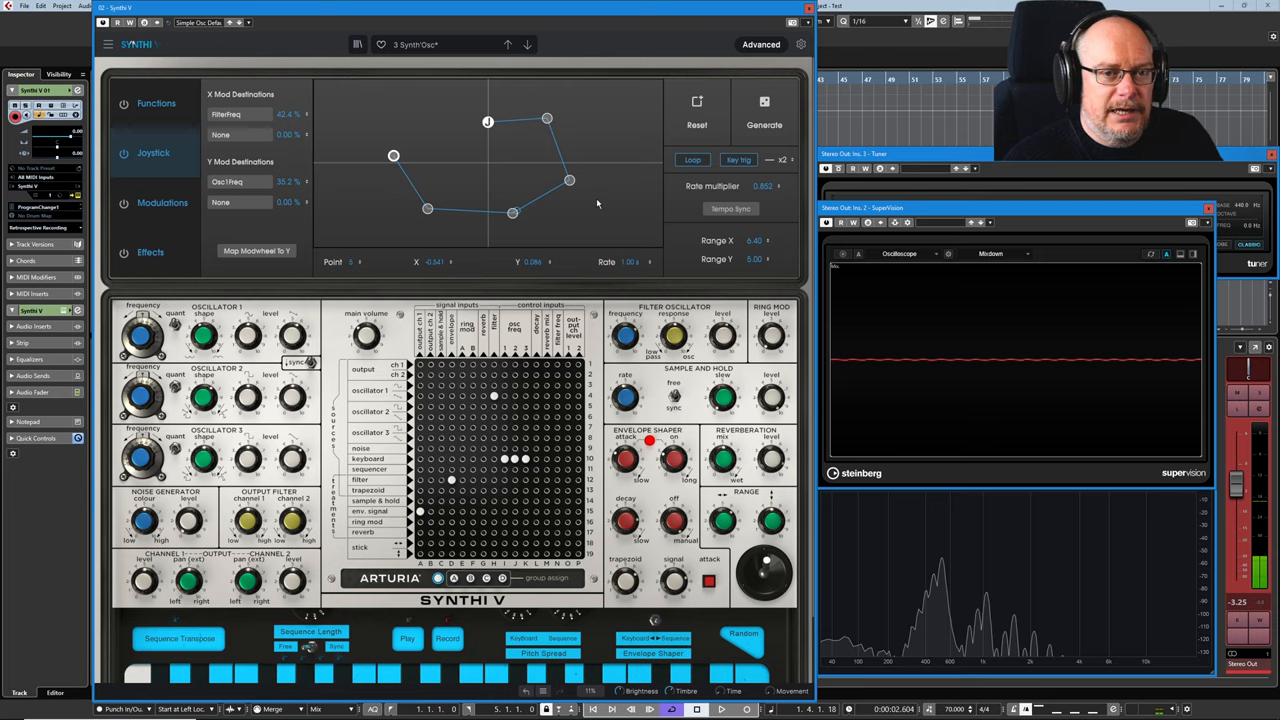